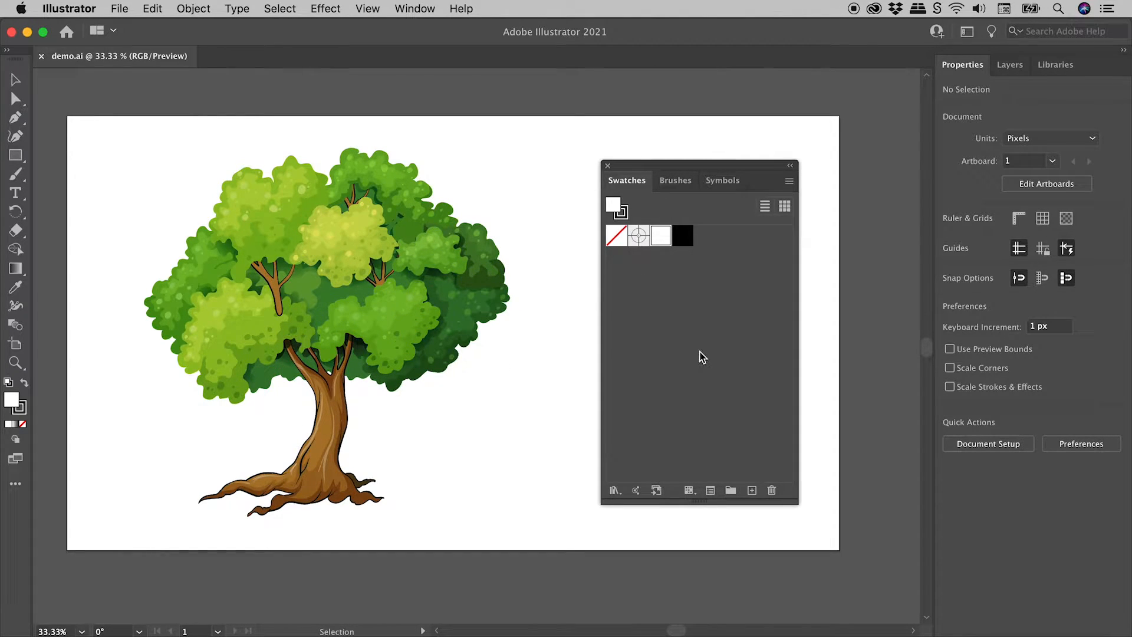
pyautogui.moveTo(713, 374)
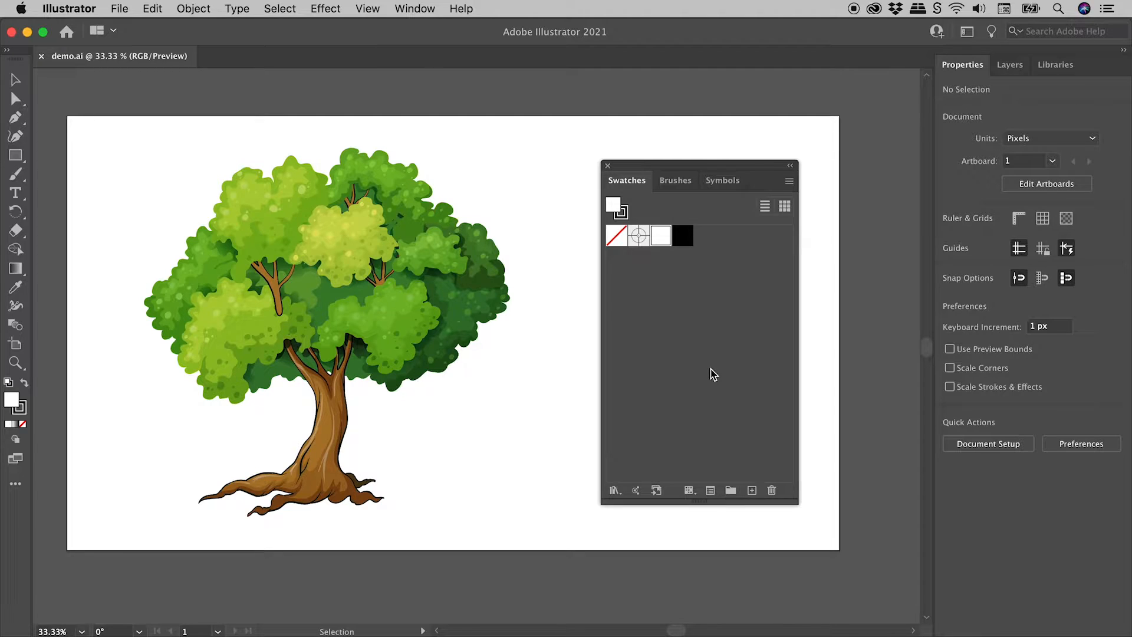
# Open the Swatches panel flyout menu
pyautogui.click(789, 180)
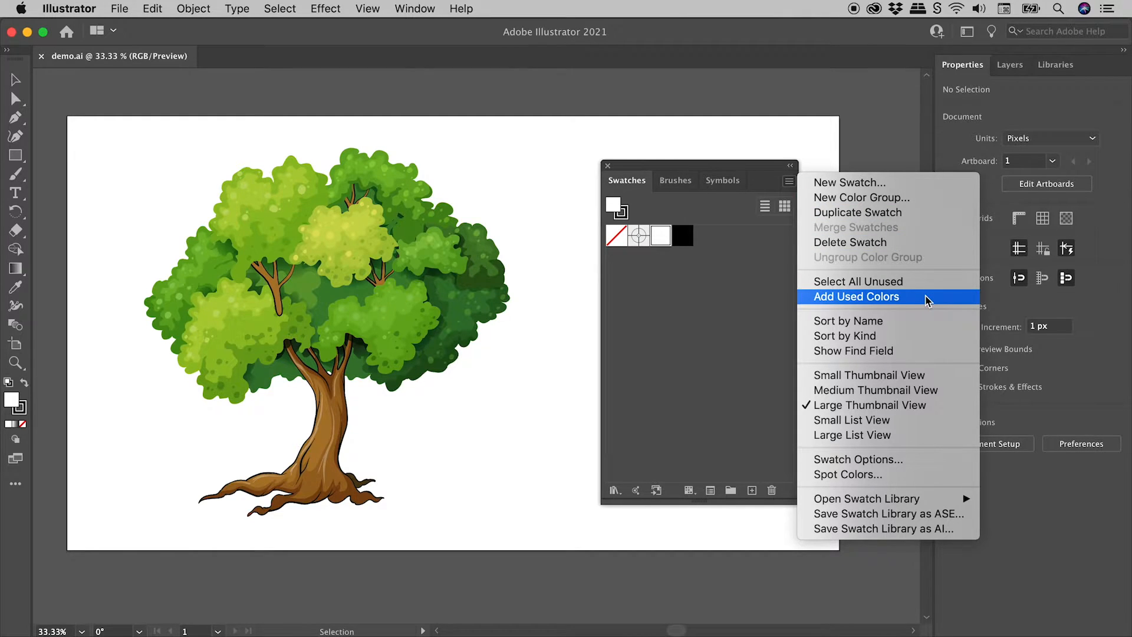
# Choose Add Used Colors to add the tree's greens, browns and dark tones as swatches
pyautogui.click(856, 296)
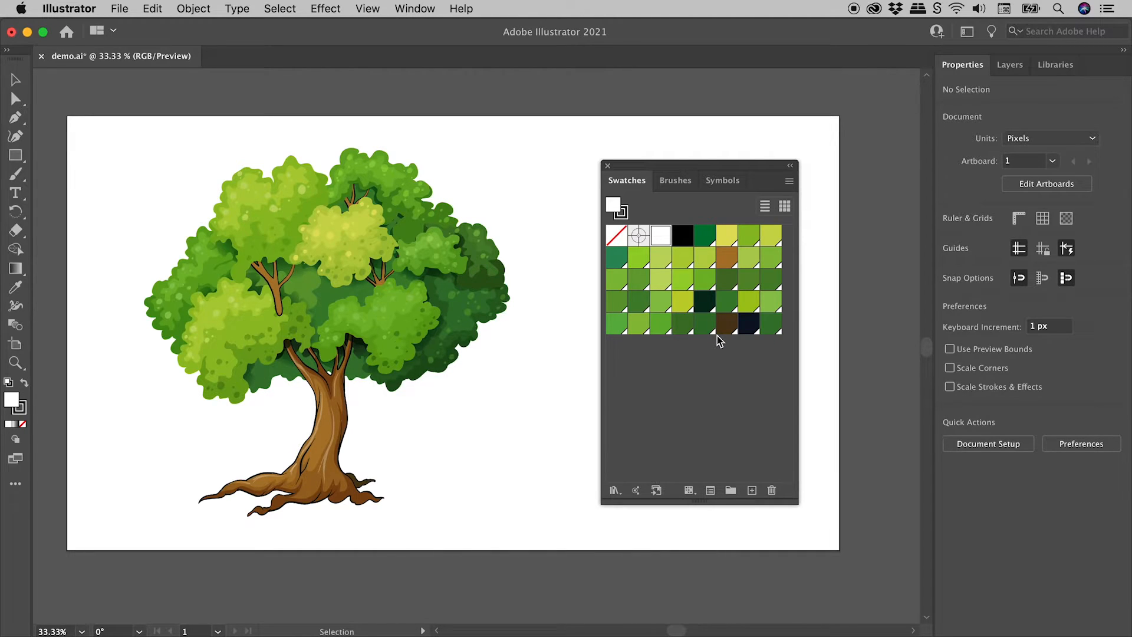
pyautogui.moveTo(731, 264)
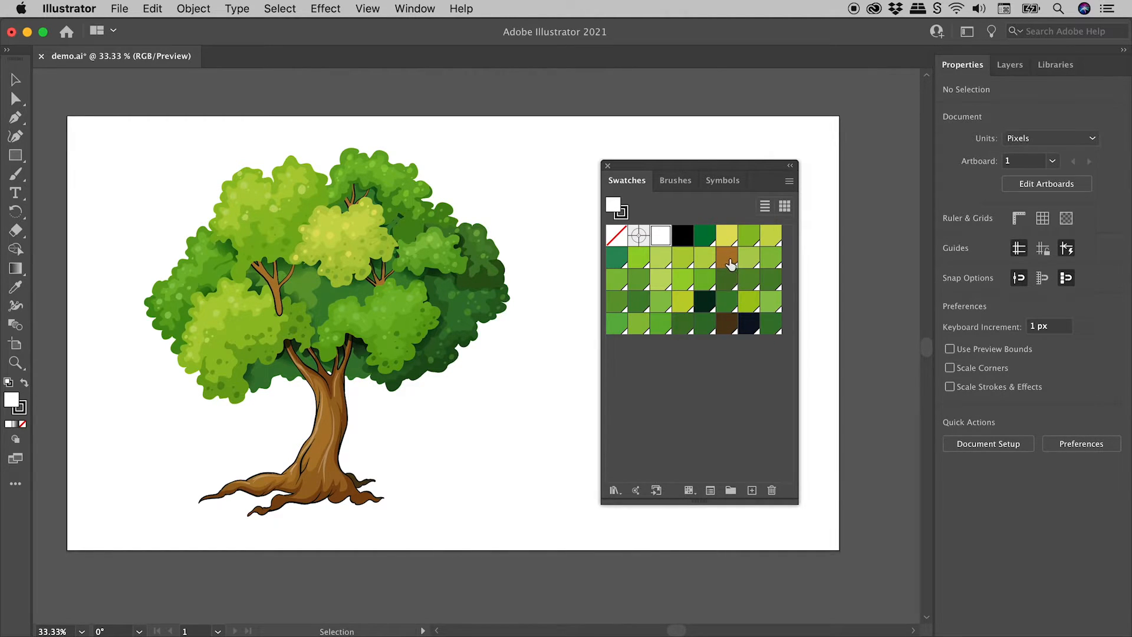
pyautogui.doubleClick(727, 258)
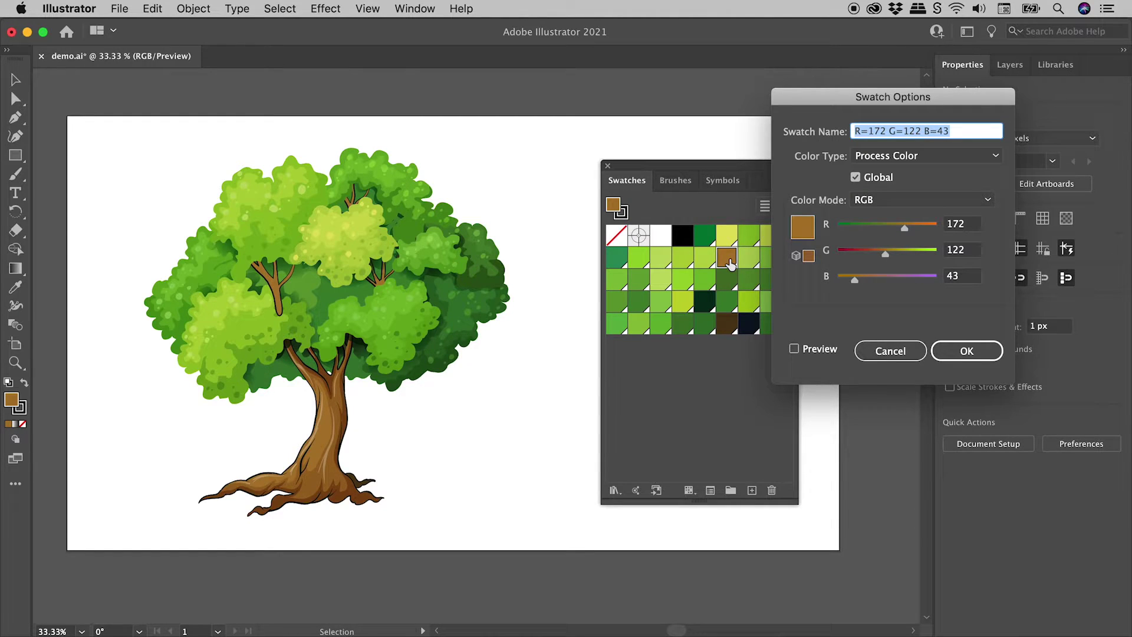
pyautogui.moveTo(794, 348)
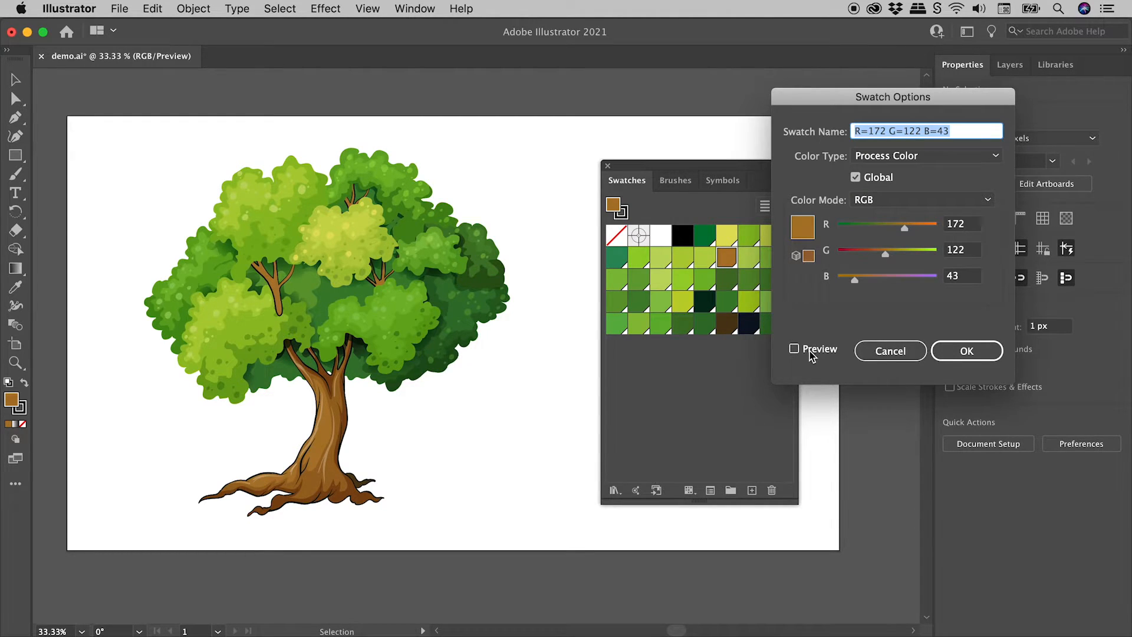
pyautogui.click(794, 349)
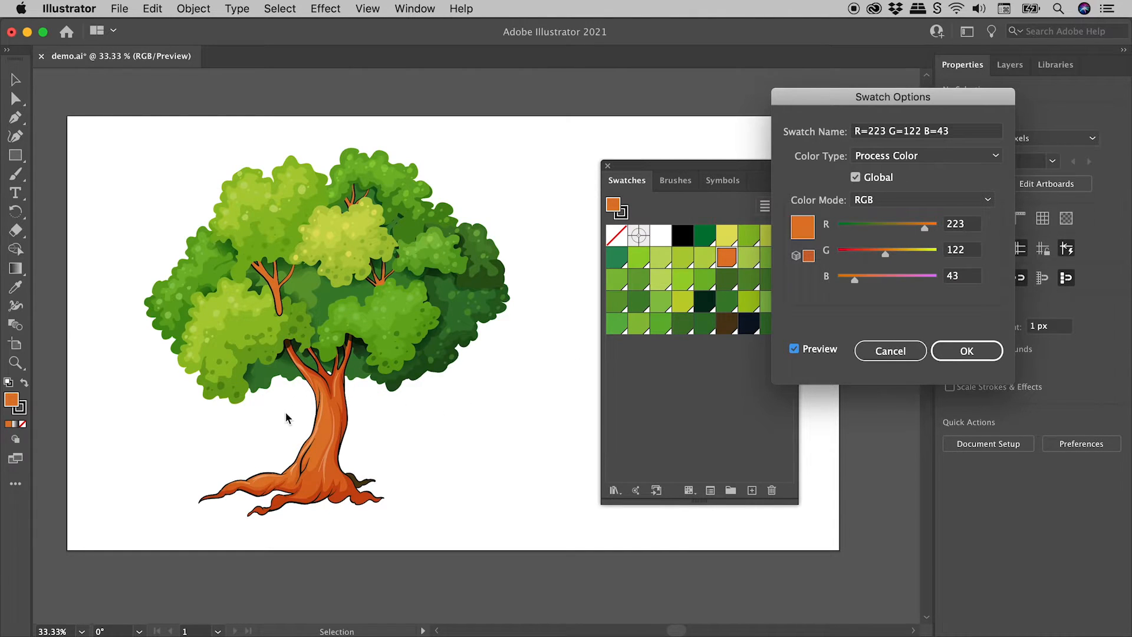
pyautogui.moveTo(288, 280)
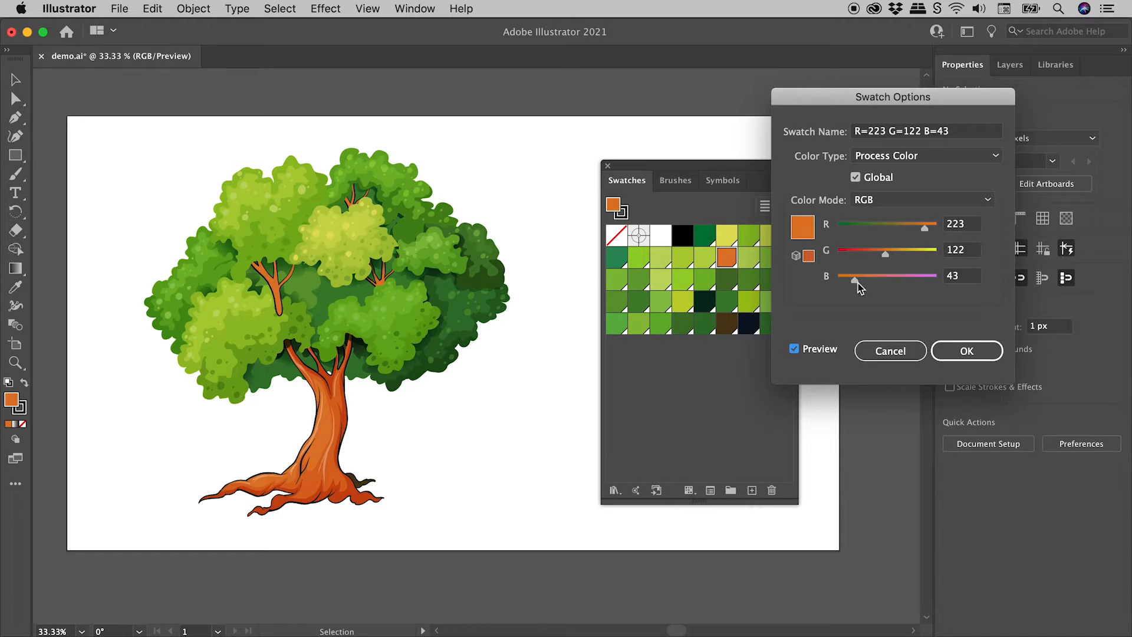
pyautogui.click(890, 350)
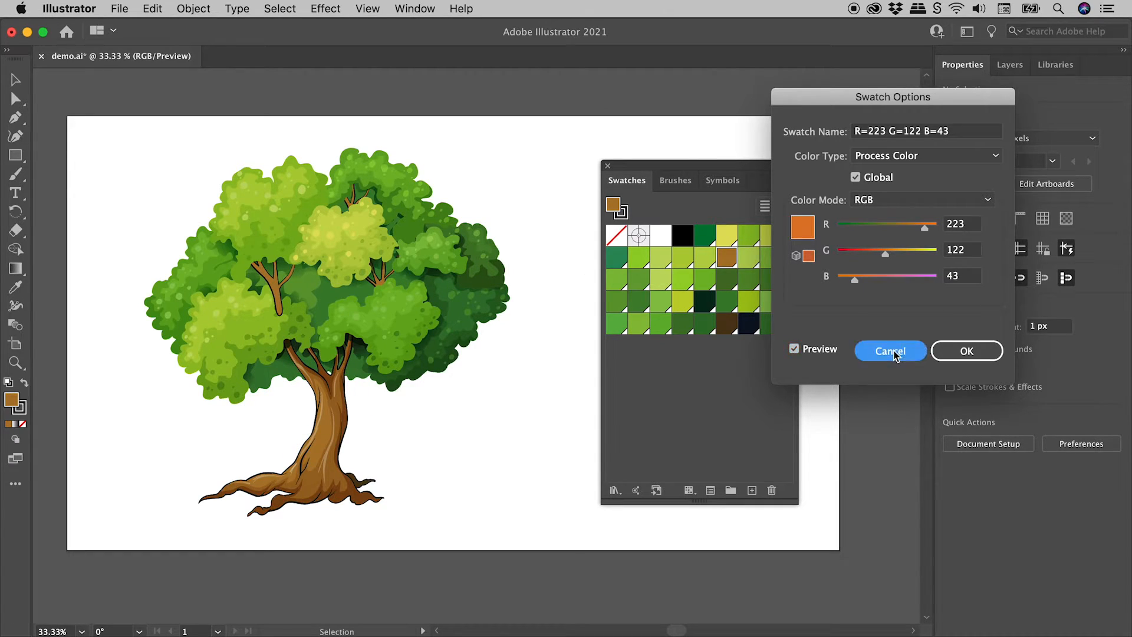
pyautogui.click(889, 350)
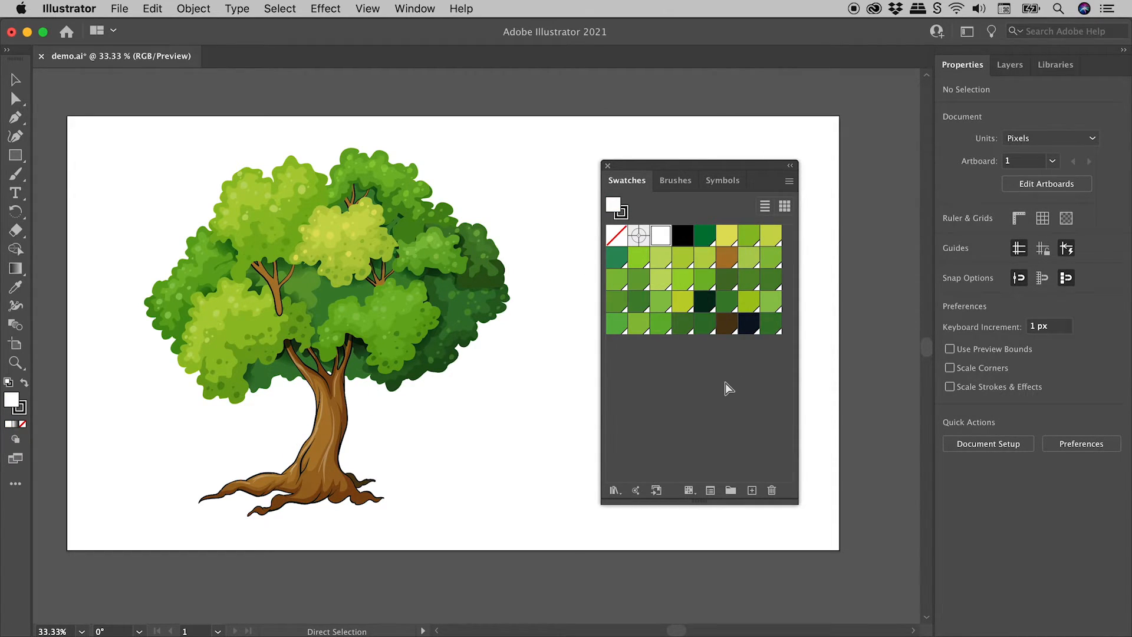
# Select the tree trunk and add its browns and dark outline colour via Add Selected Colors
pyautogui.click(771, 490)
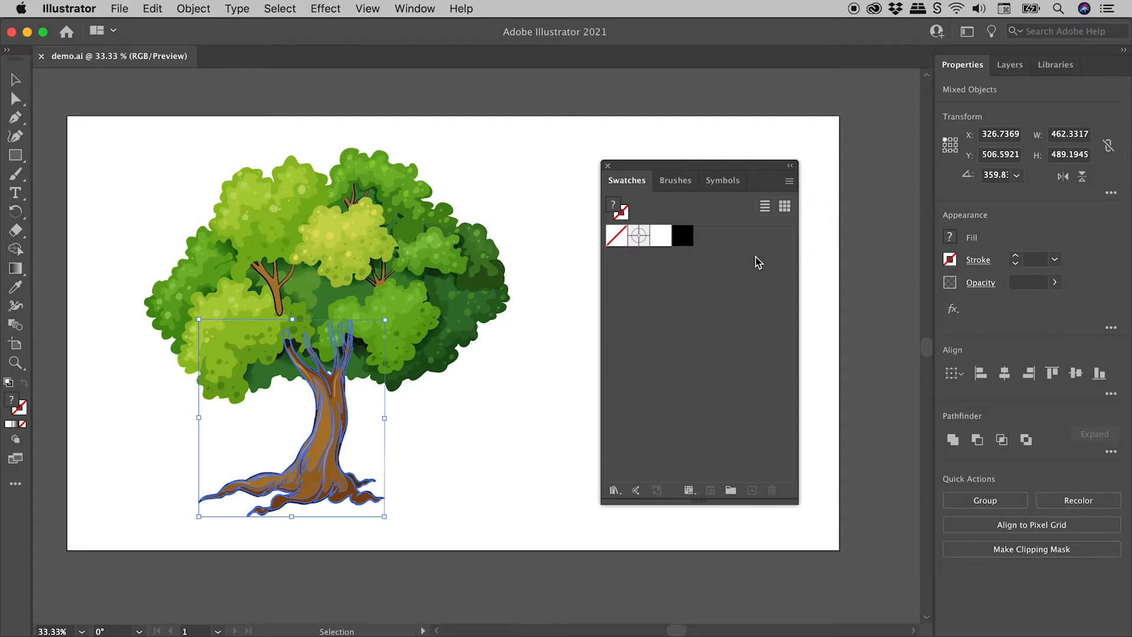
pyautogui.click(788, 181)
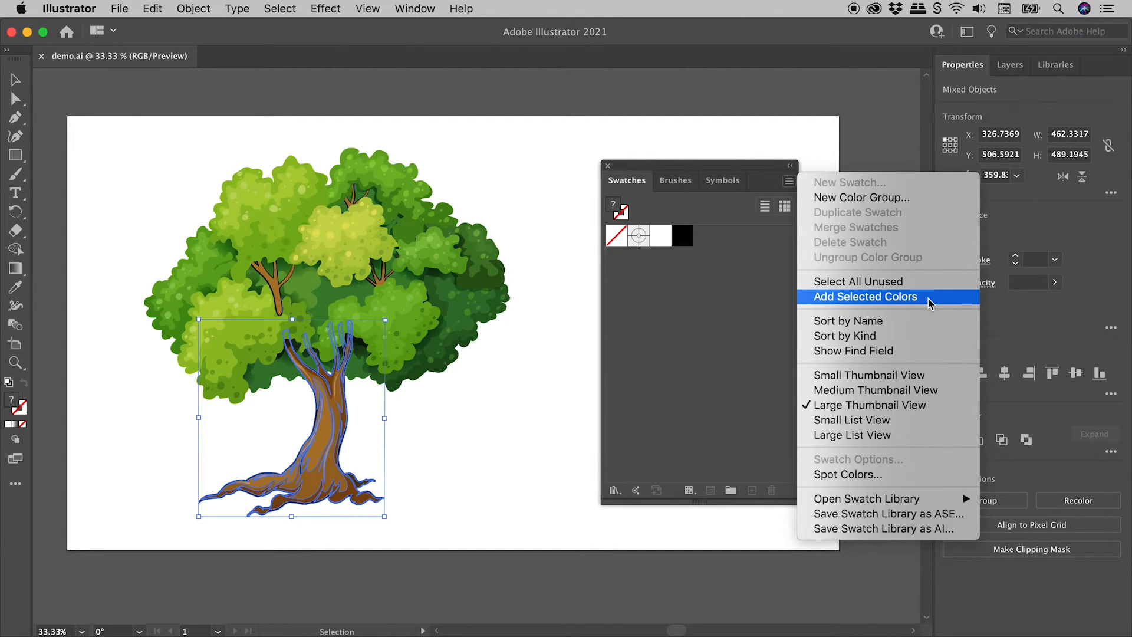
pyautogui.click(864, 296)
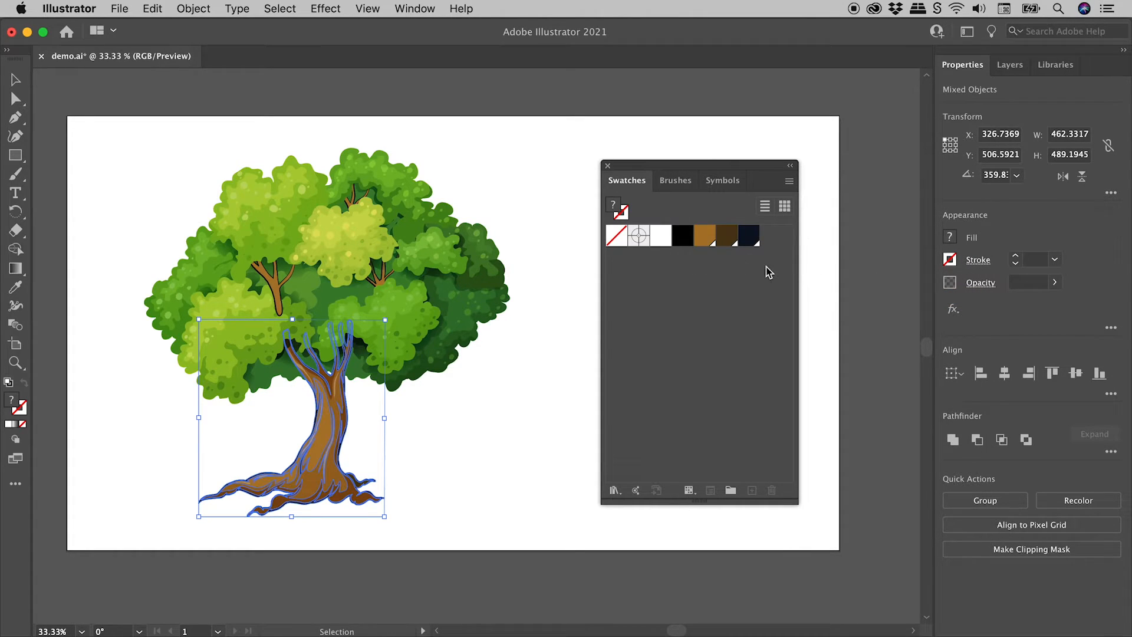
# Select the left leaf clump of the tree with the Selection tool
pyautogui.click(103, 340)
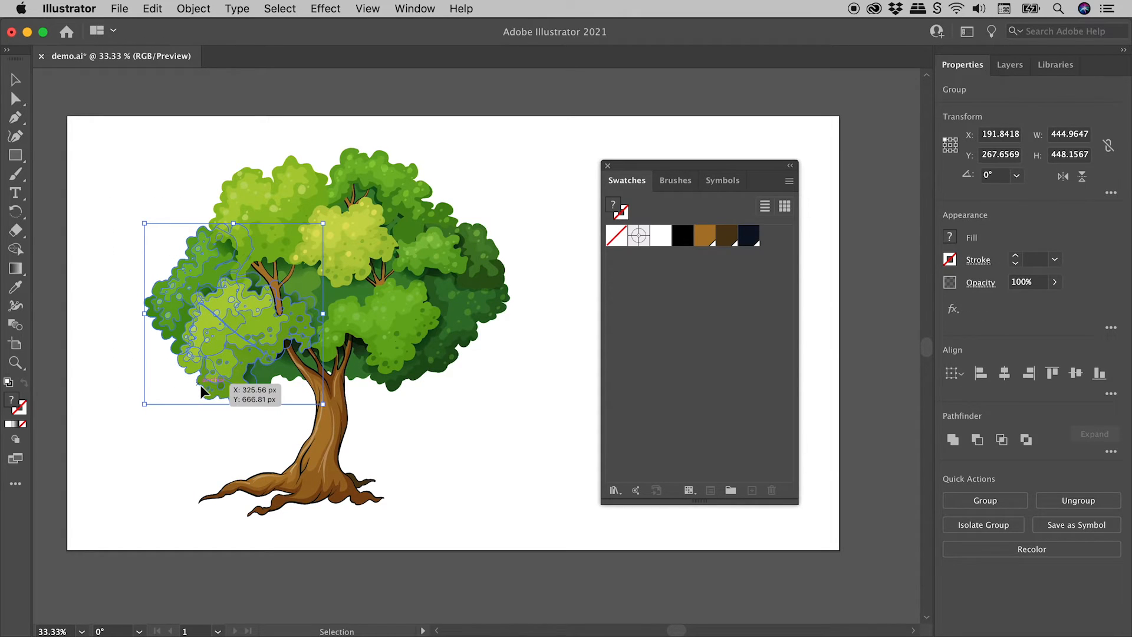
pyautogui.moveTo(691, 491)
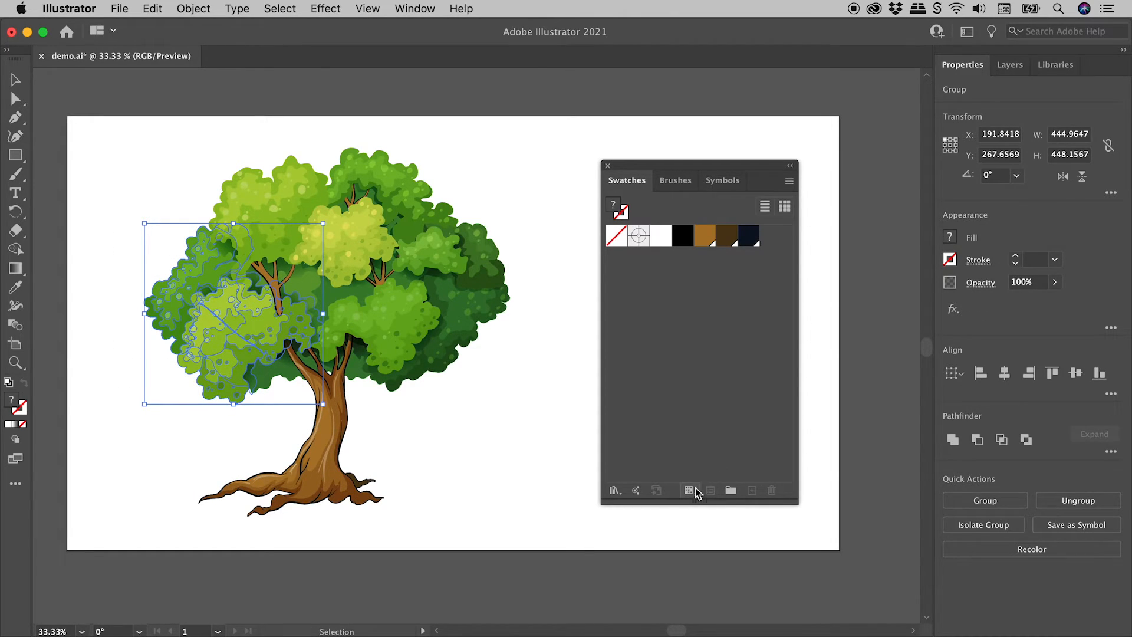
pyautogui.moveTo(731, 491)
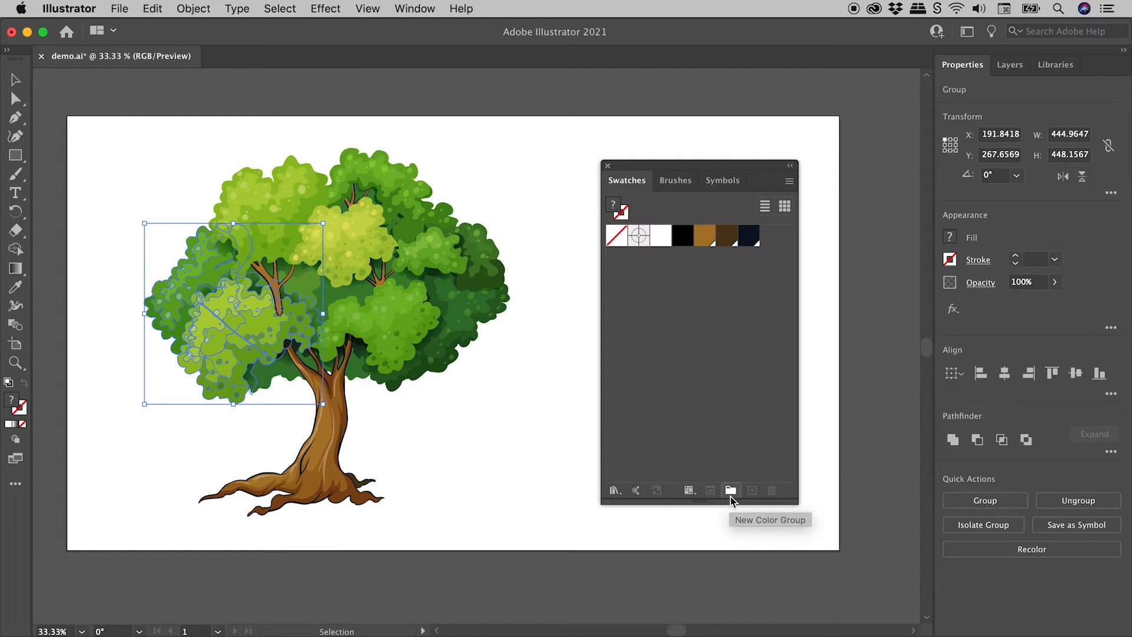
# Create a new color group named 'Tree' from the selected artwork, converting to global
pyautogui.click(730, 491)
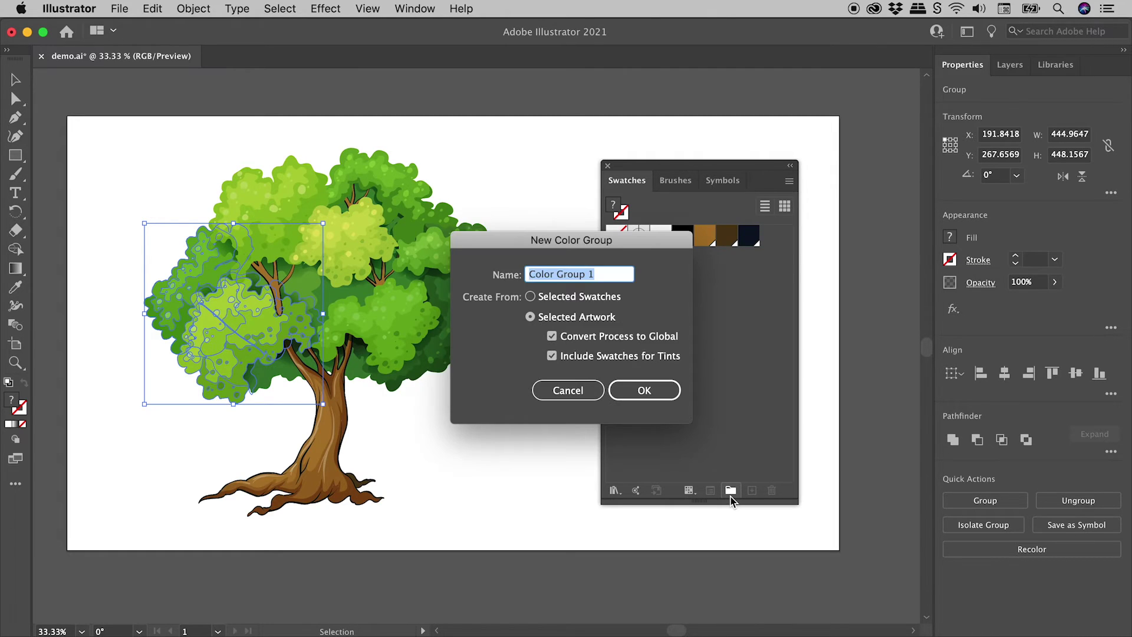
pyautogui.write('Tr')
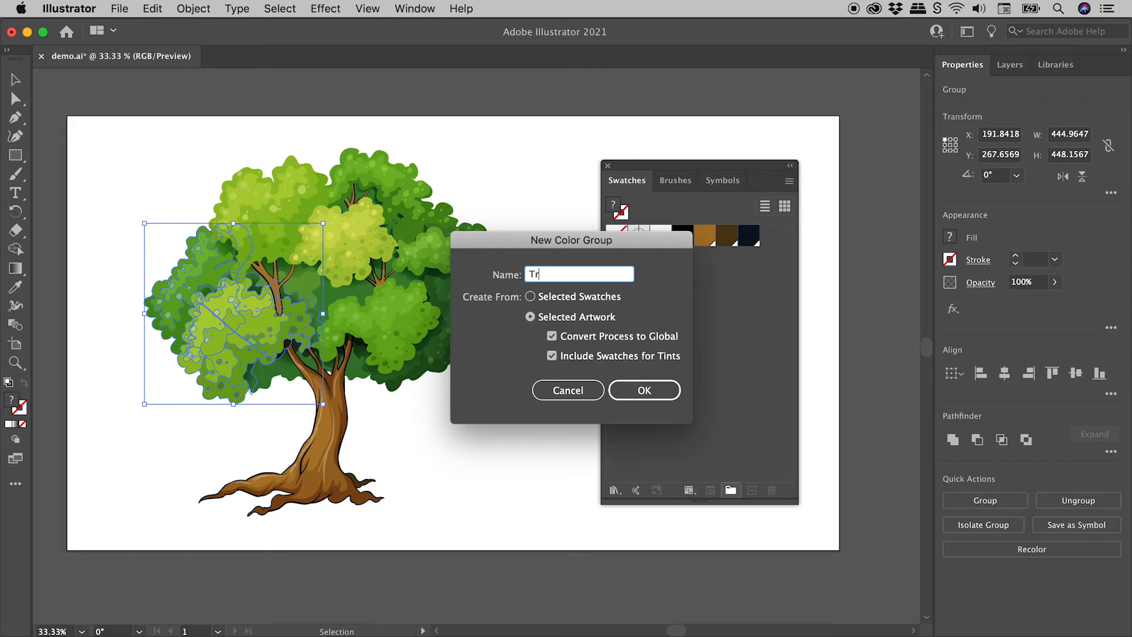
pyautogui.write('ee')
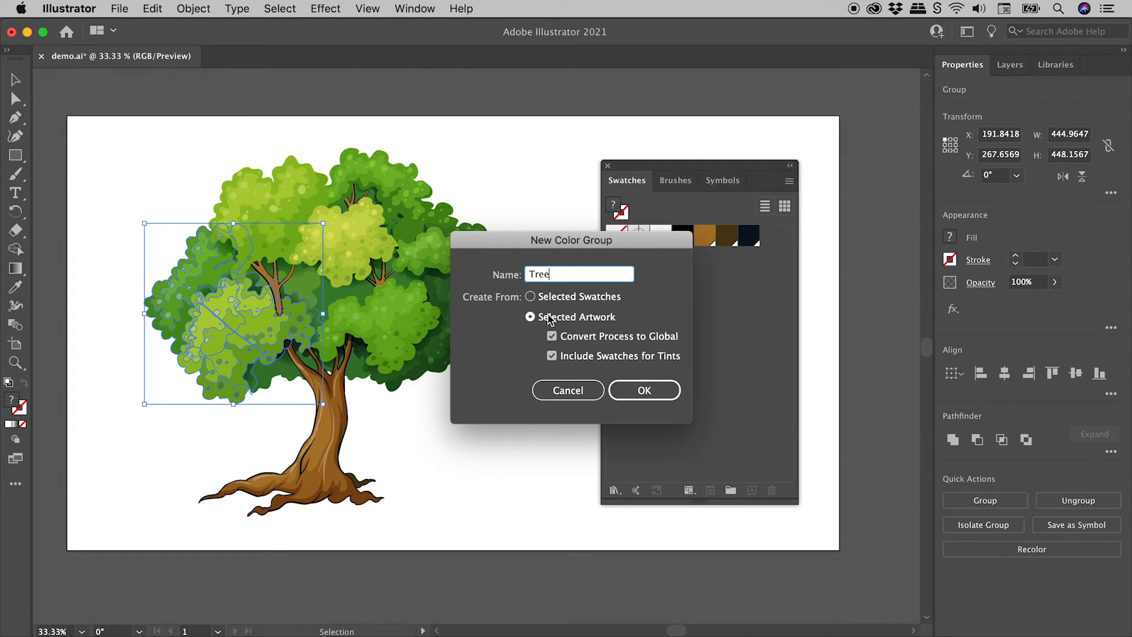
pyautogui.moveTo(643, 390)
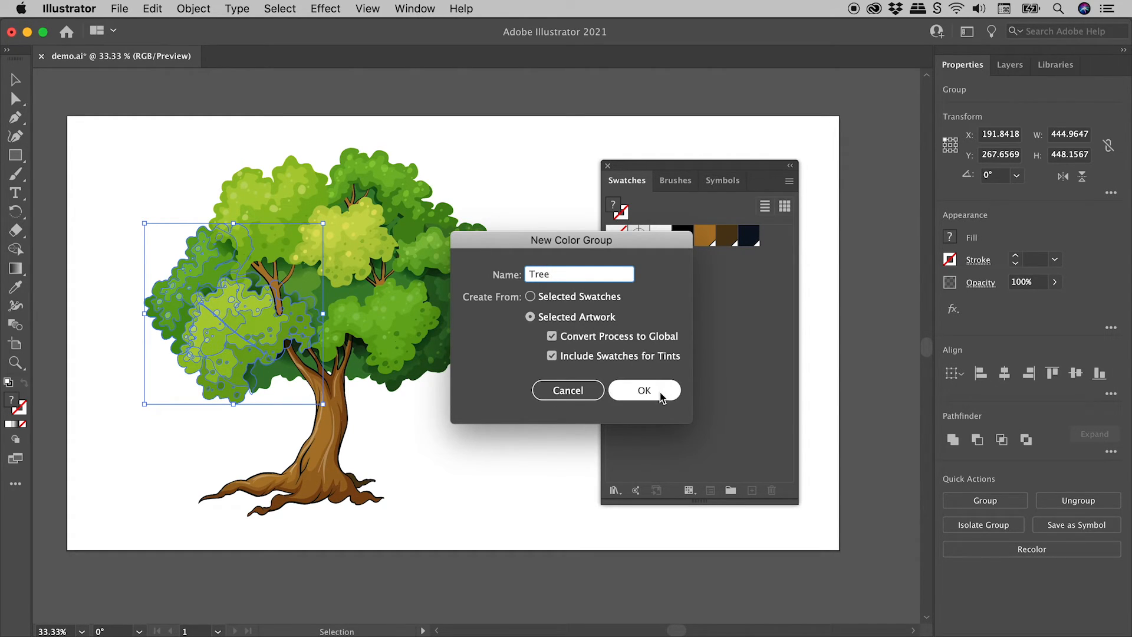
pyautogui.click(643, 390)
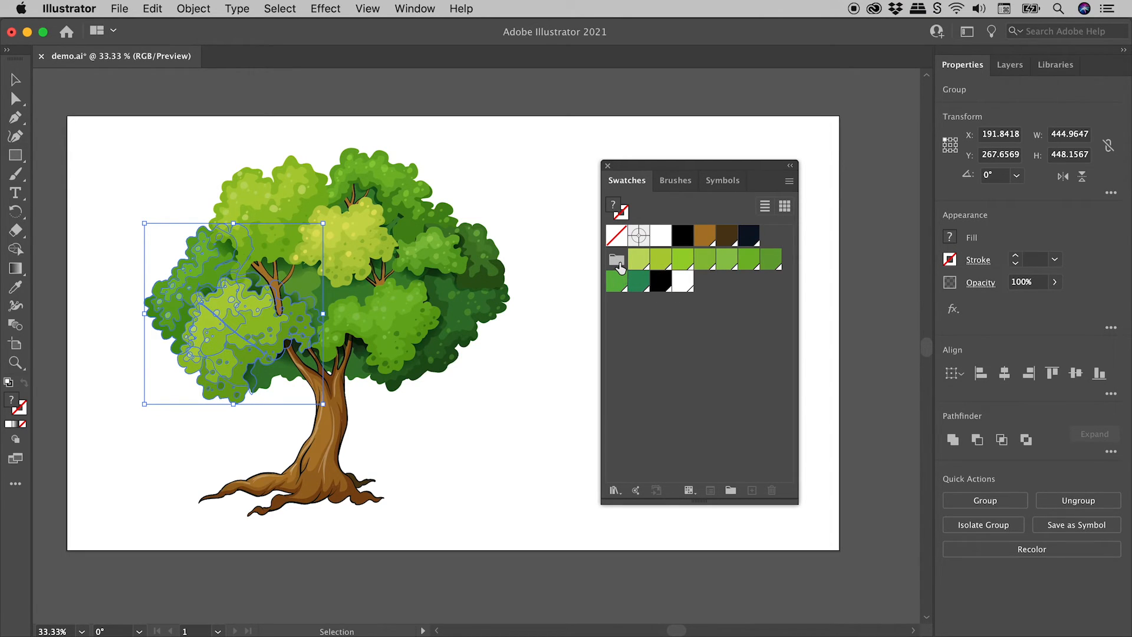
pyautogui.moveTo(549, 351)
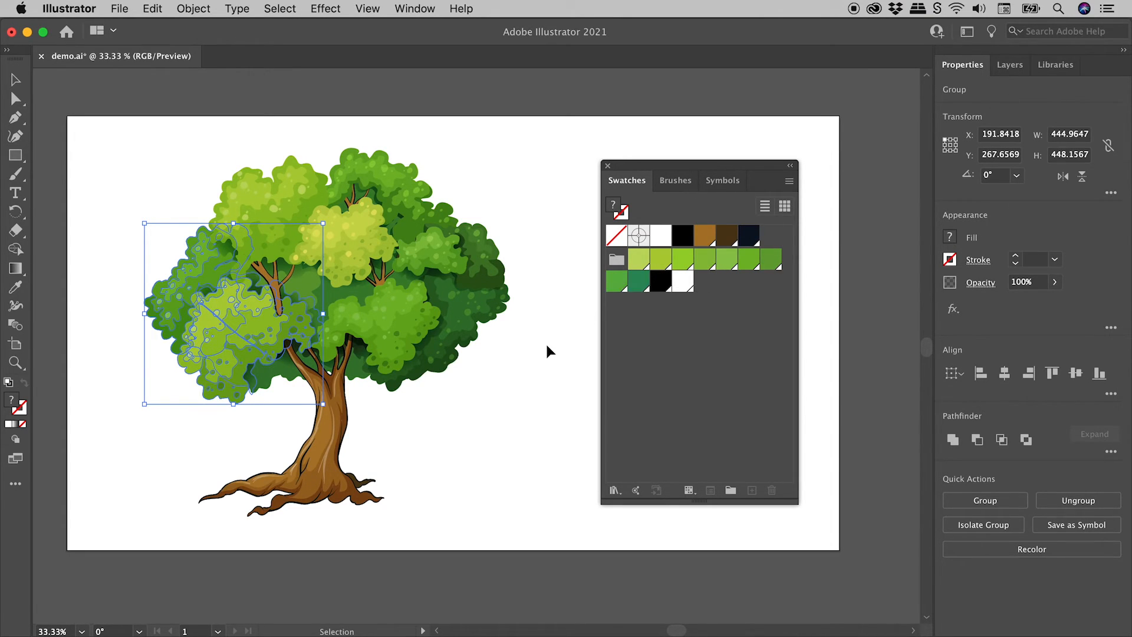
pyautogui.click(549, 351)
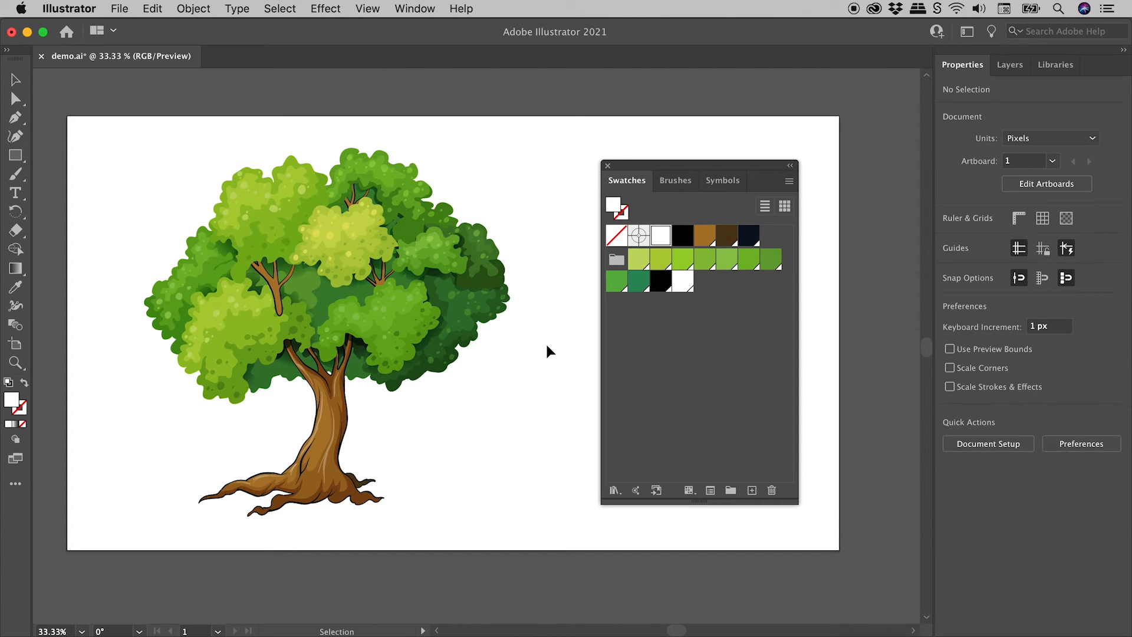